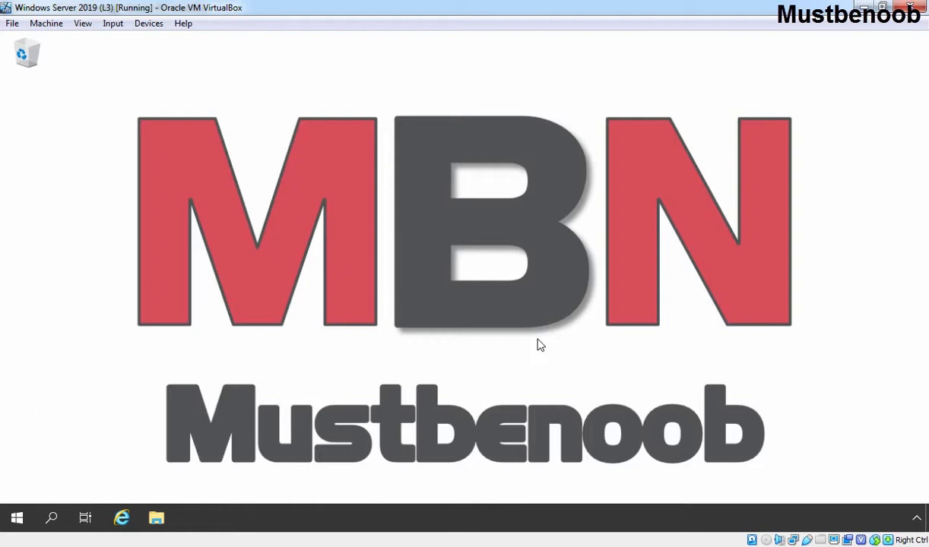
pyautogui.moveTo(523, 333)
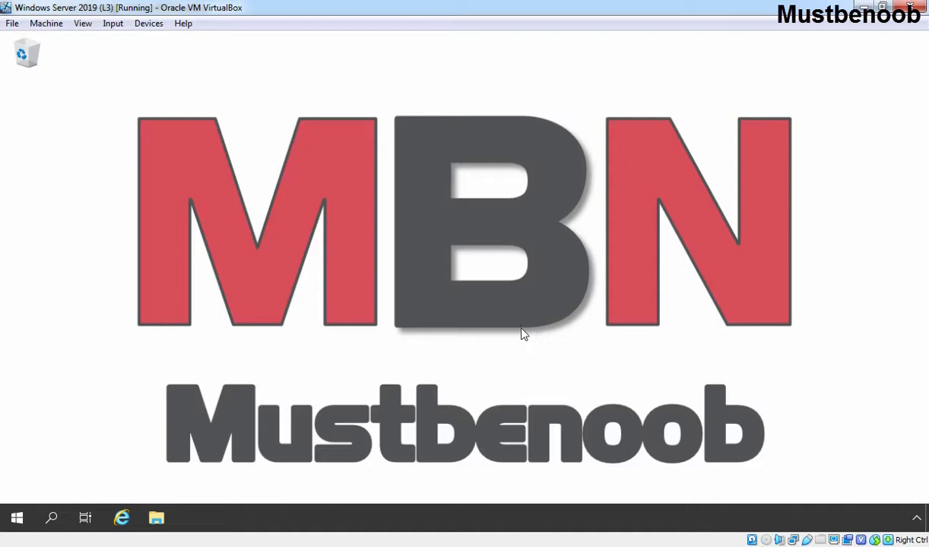
# - Launch File Explorer on the server and browse to Local Disk (C:)
pyautogui.click(156, 517)
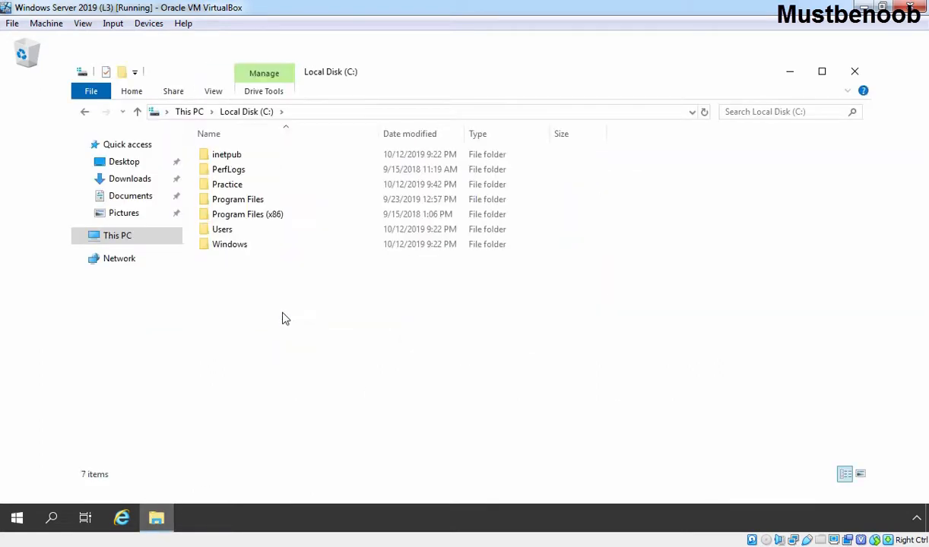
# - Verify in Practice folder Properties > Sharing that it is shared at \\SERVER2019\Practice, then switch to the Windows 10 VM
pyautogui.click(228, 184)
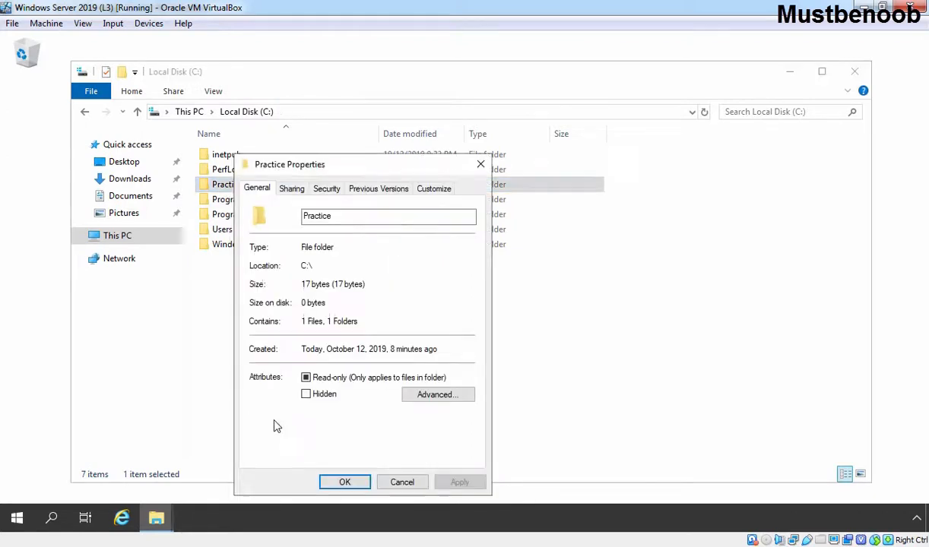
pyautogui.click(292, 189)
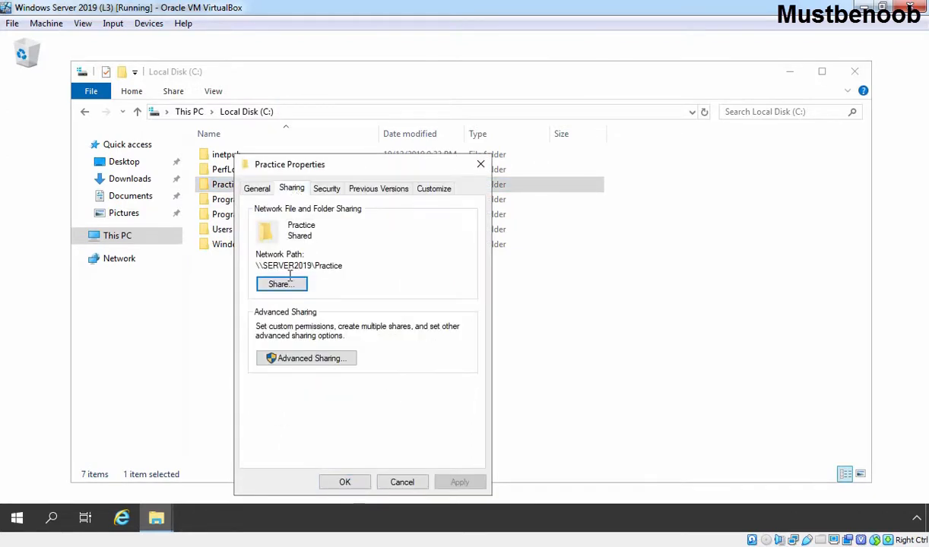
pyautogui.moveTo(316, 260)
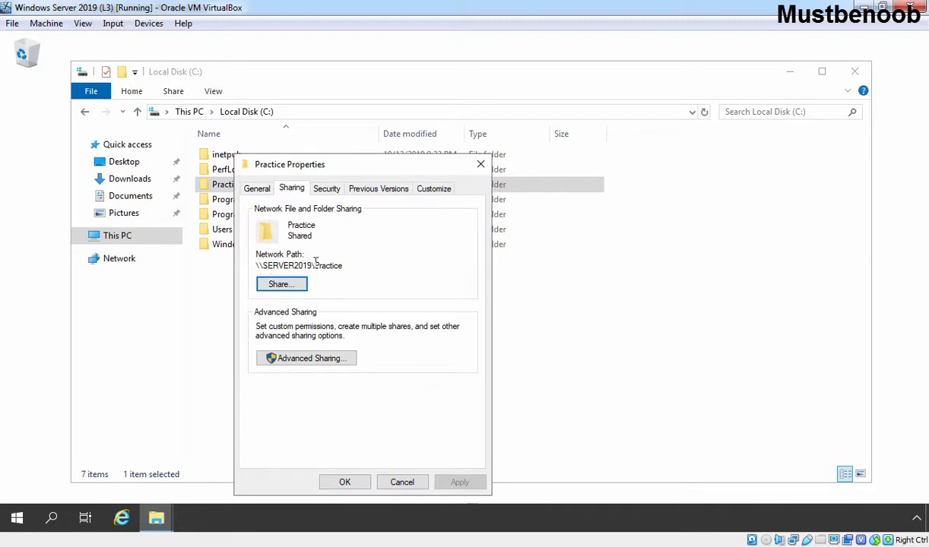
pyautogui.click(343, 481)
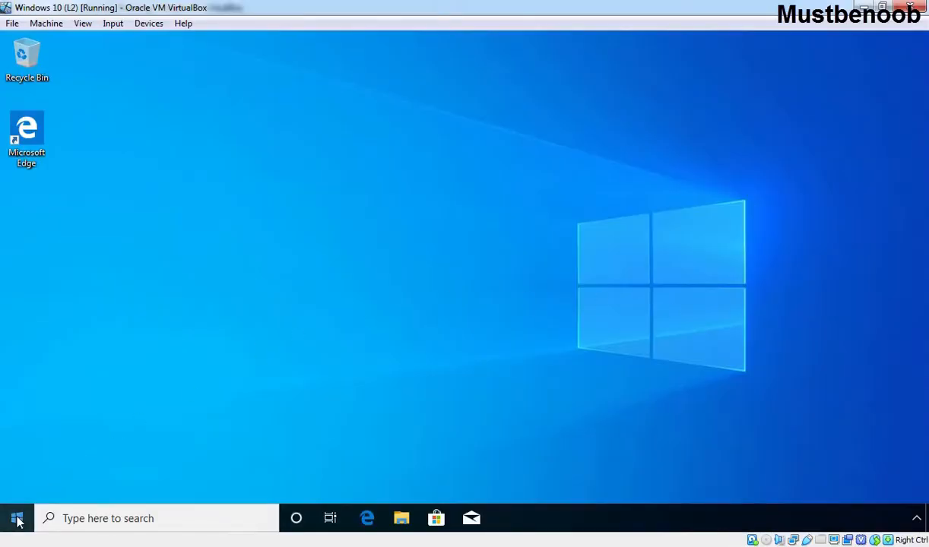
# - From the Run dialog, browse to \\server2019 to list its NETLOGON, Practice and SYSVOL shares
pyautogui.click(10, 517)
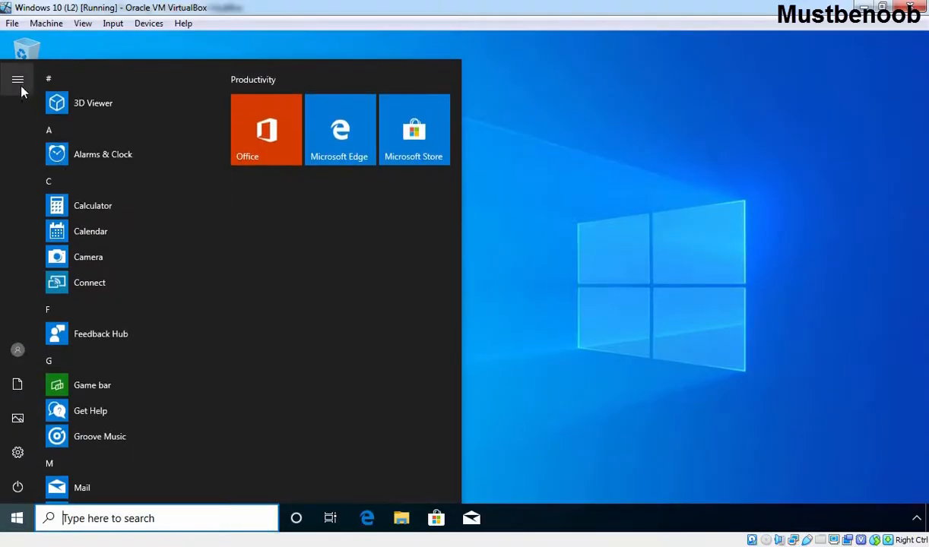
pyautogui.click(18, 79)
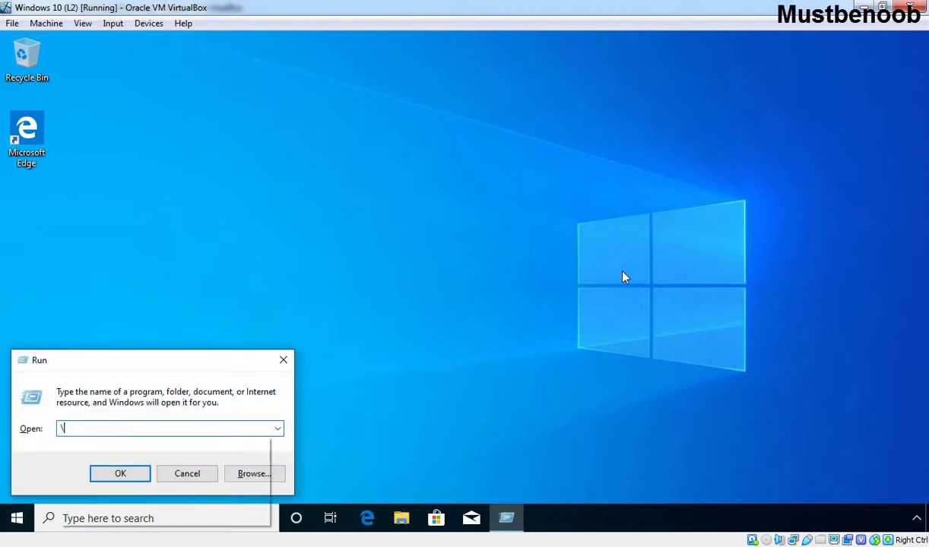
pyautogui.write('\\server2019')
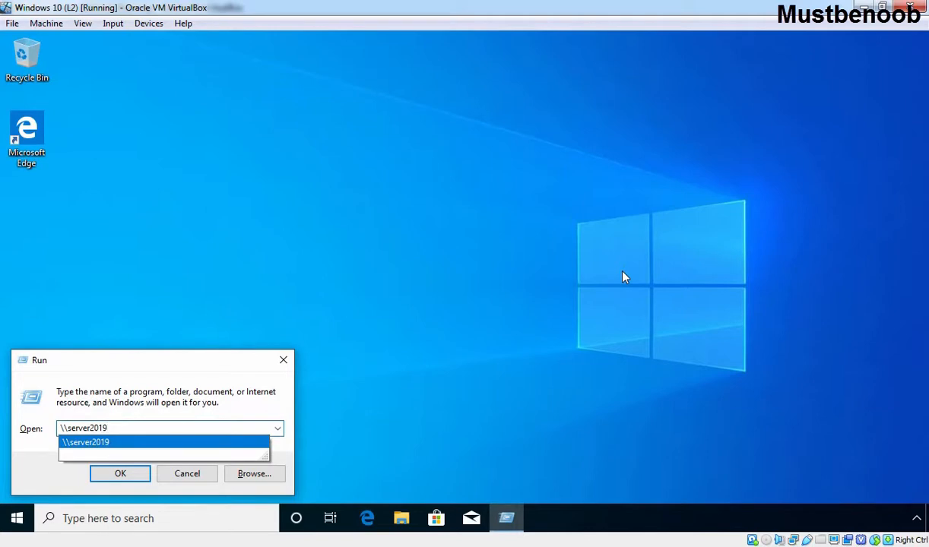
pyautogui.click(119, 472)
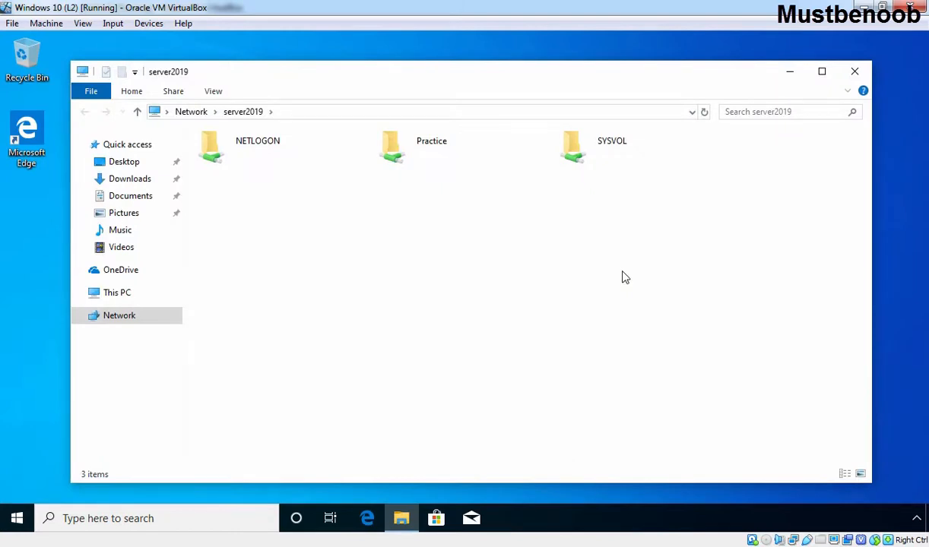
pyautogui.moveTo(508, 172)
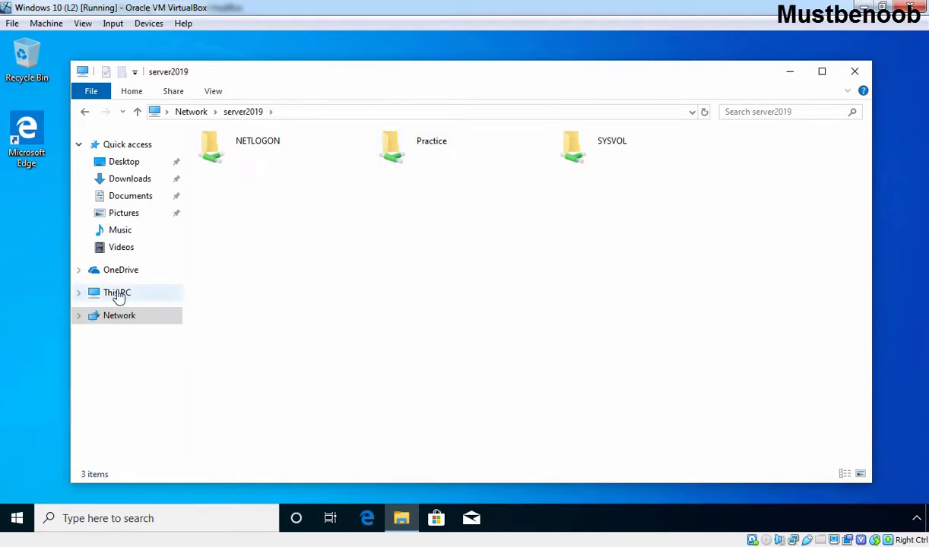
# - From This PC's Computer ribbon, launch the Map Network Drive wizard offering drive M:
pyautogui.click(117, 292)
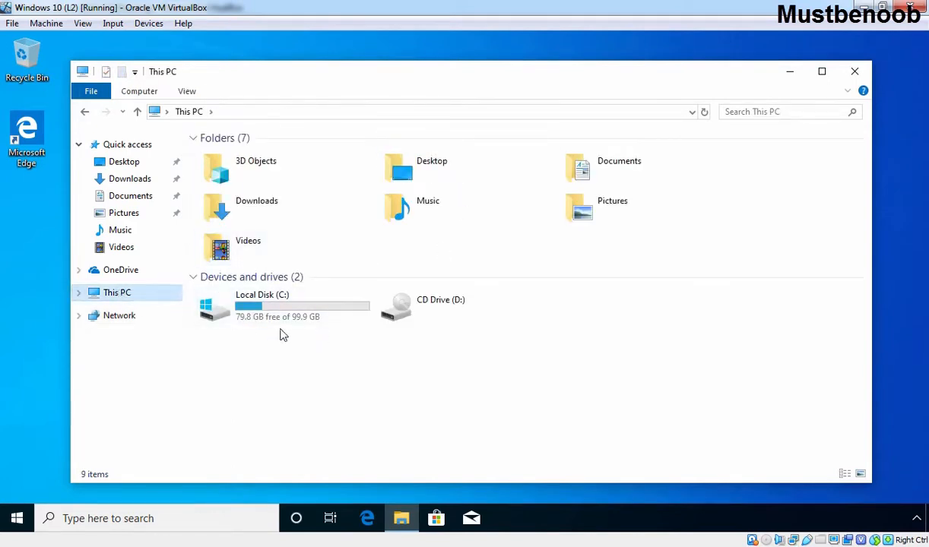
pyautogui.moveTo(277, 318)
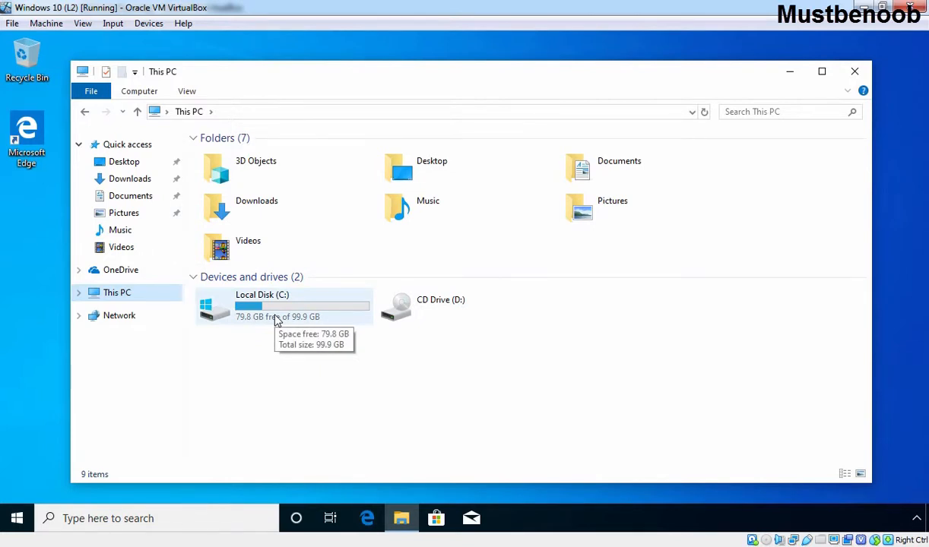
pyautogui.click(140, 92)
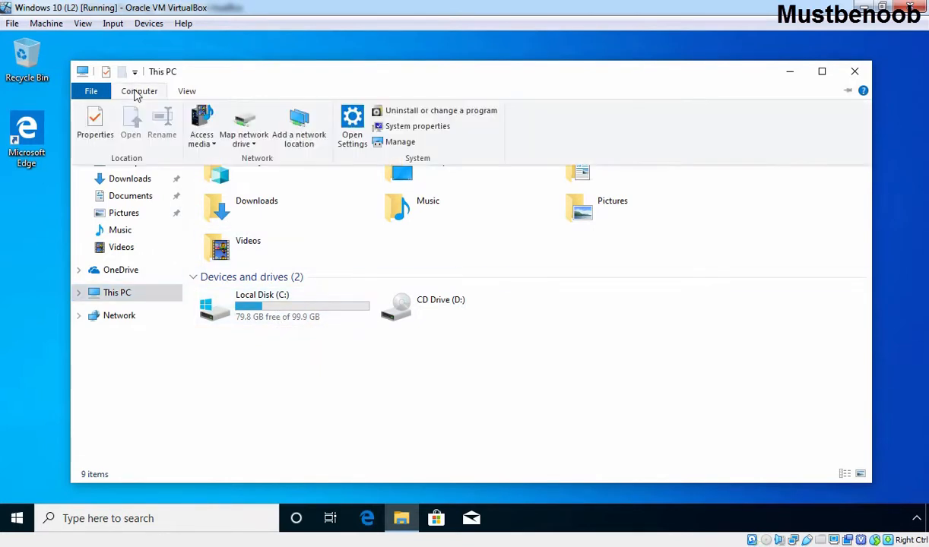
pyautogui.moveTo(243, 118)
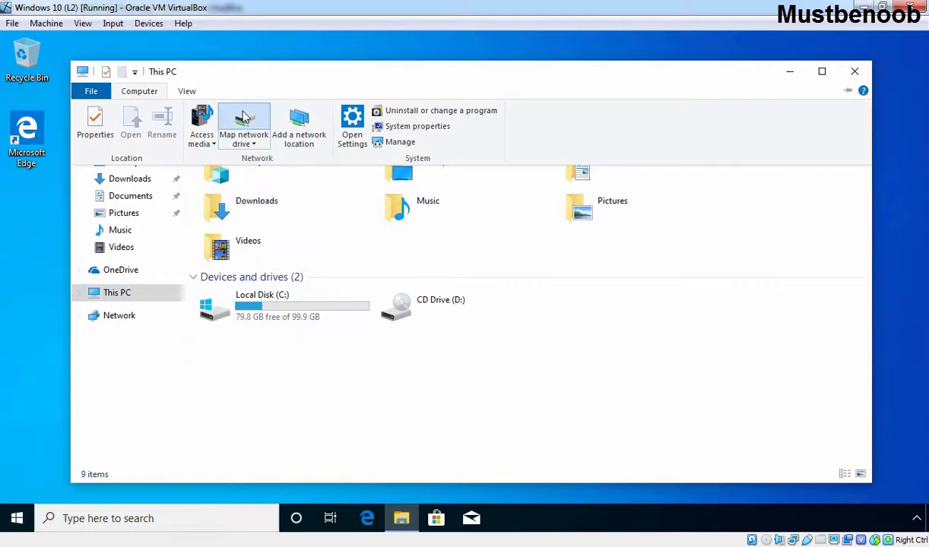
pyautogui.click(243, 122)
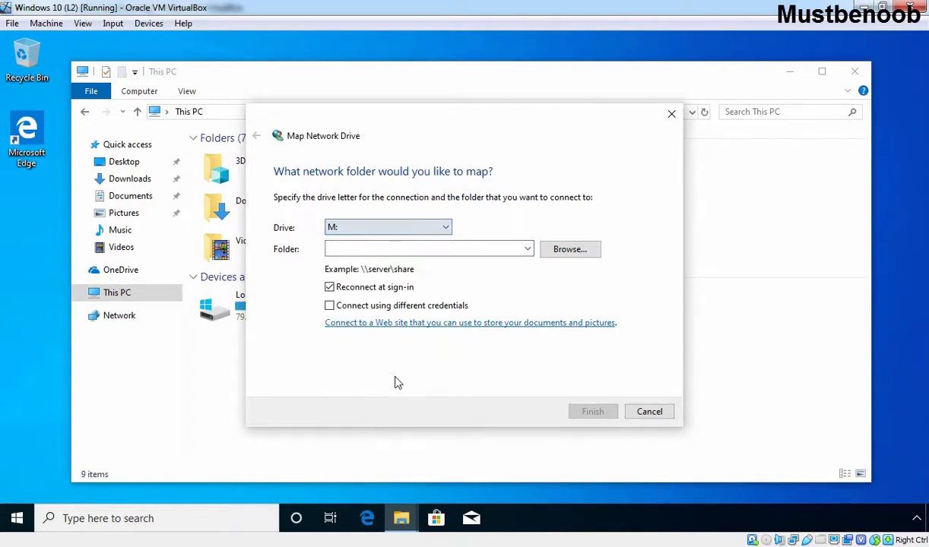
# - Map drive M: to \\server2019\practice with Reconnect at sign-in unchecked and finish
pyautogui.click(423, 249)
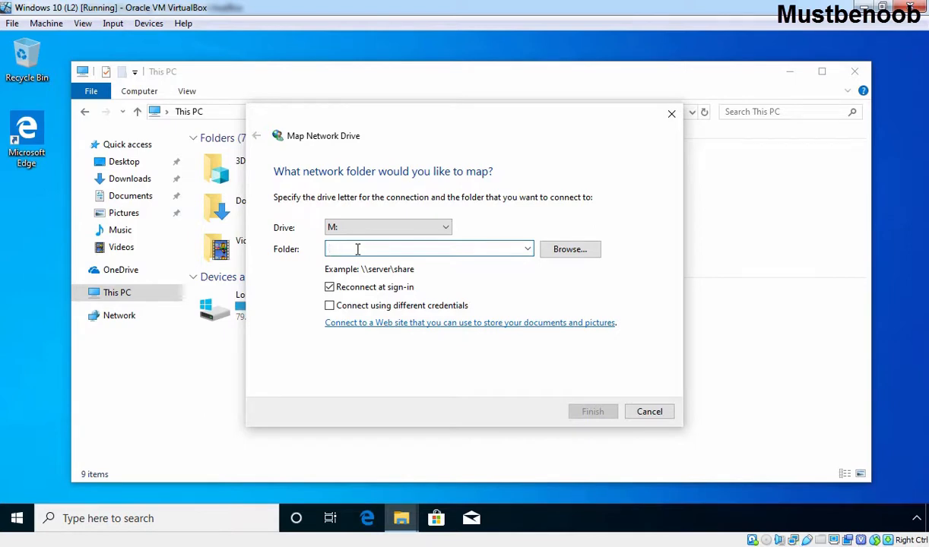
pyautogui.write('\\\\server2019\\')
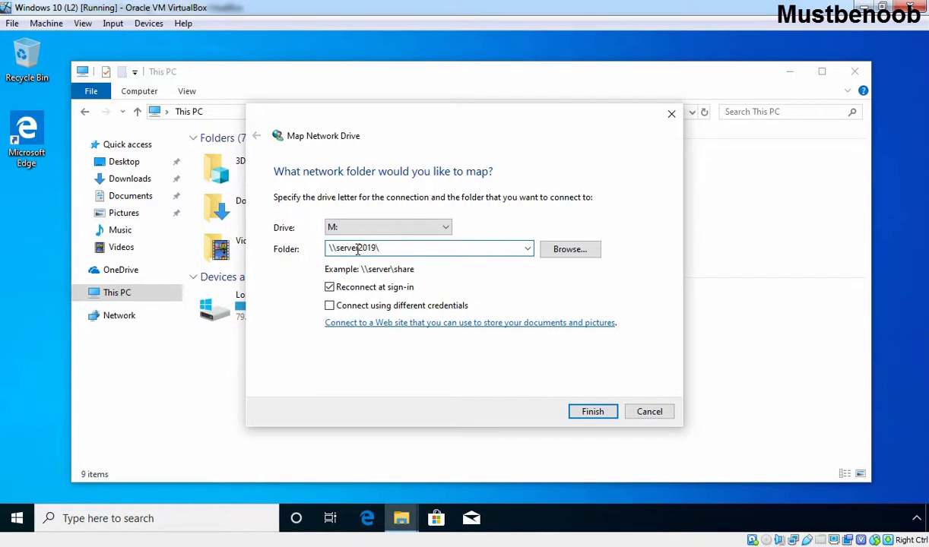
pyautogui.write('practice')
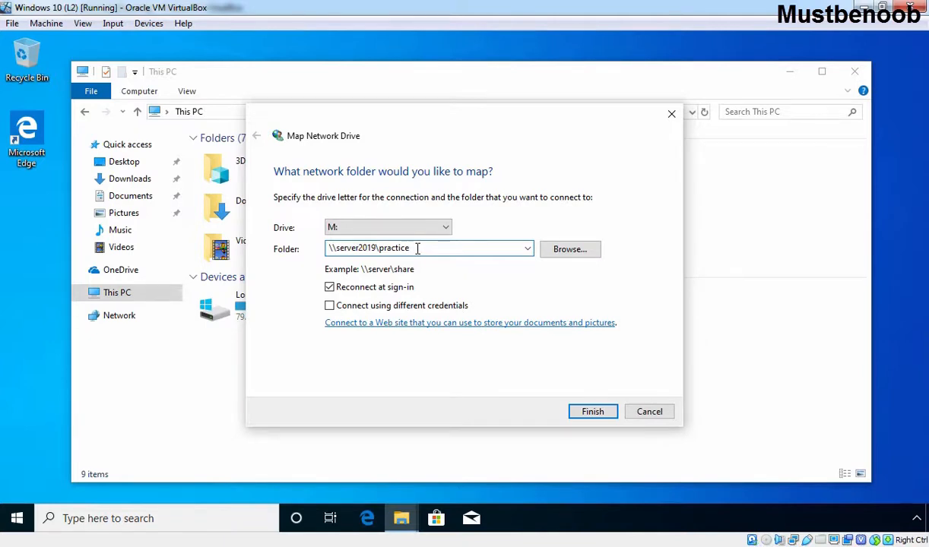
pyautogui.moveTo(356, 298)
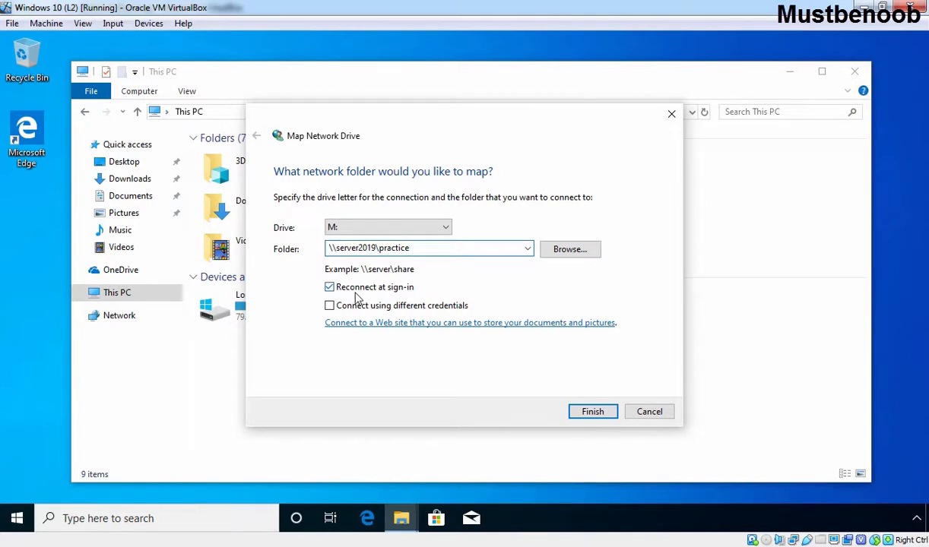
pyautogui.click(329, 286)
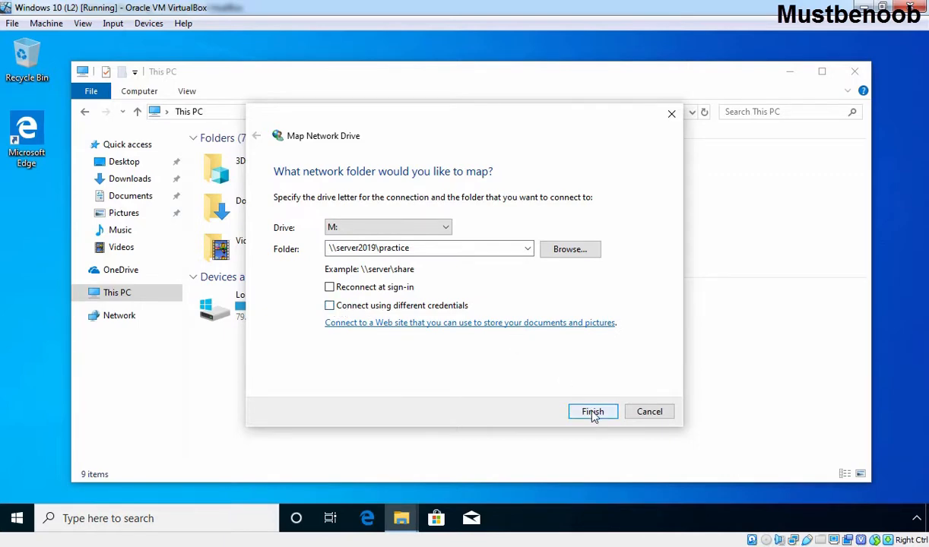
pyautogui.click(593, 410)
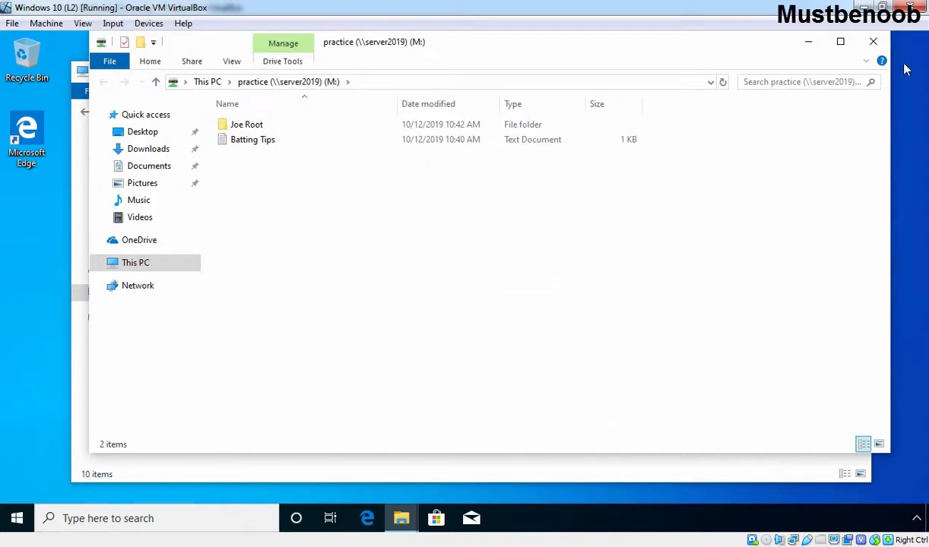
# - Confirm practice (\\server2019) (M:) is listed under Network locations in This PC, then close File Explorer
pyautogui.click(135, 262)
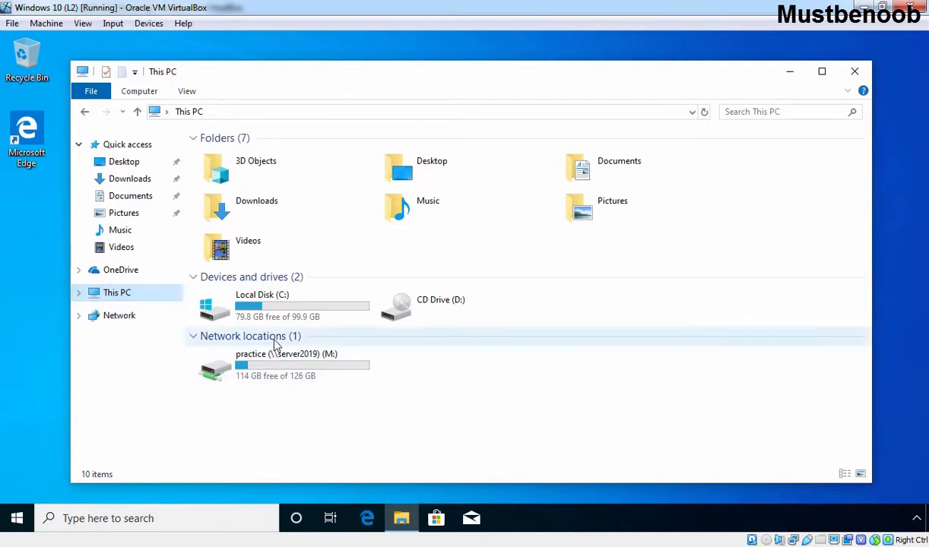
pyautogui.moveTo(290, 374)
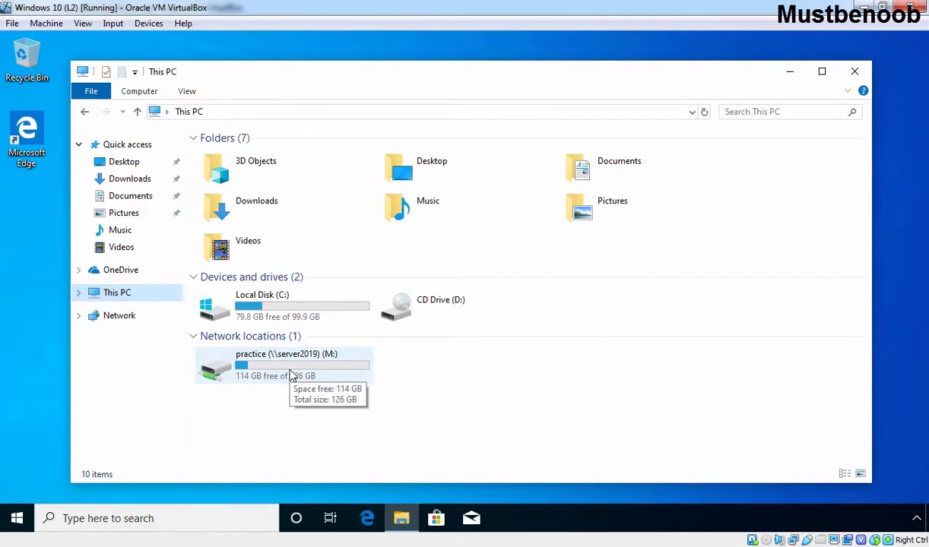
pyautogui.moveTo(854, 71)
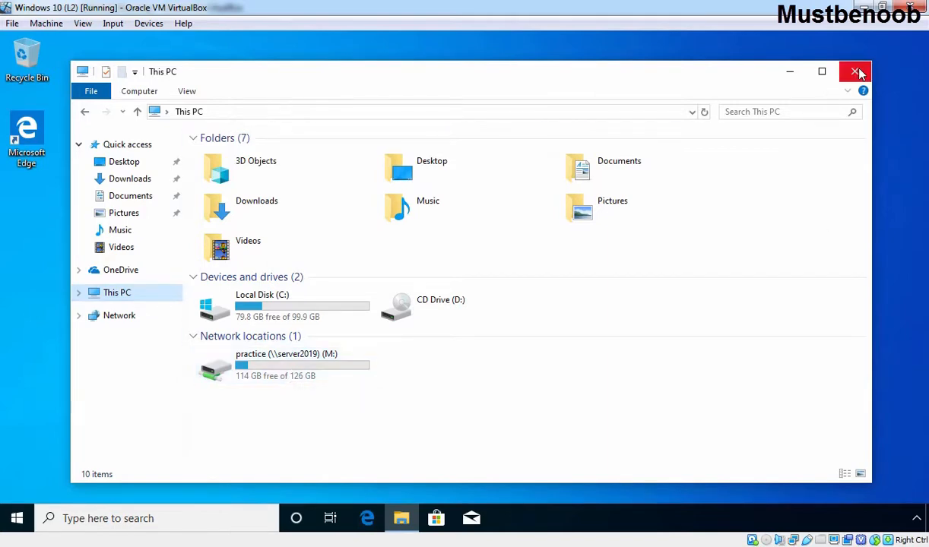
pyautogui.click(855, 71)
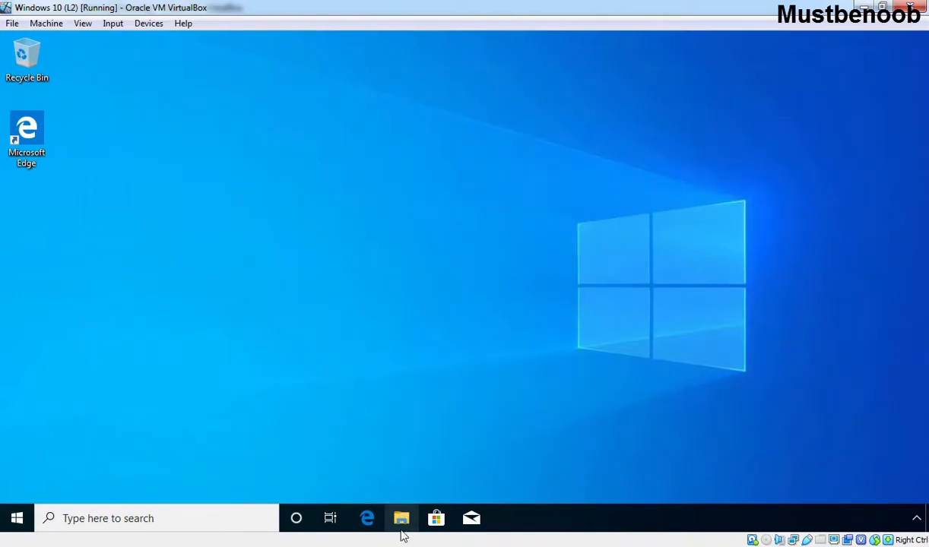
# - Reopen File Explorer and open the mapped practice (M:) drive, showing Joe Root and Batting Tips
pyautogui.click(401, 517)
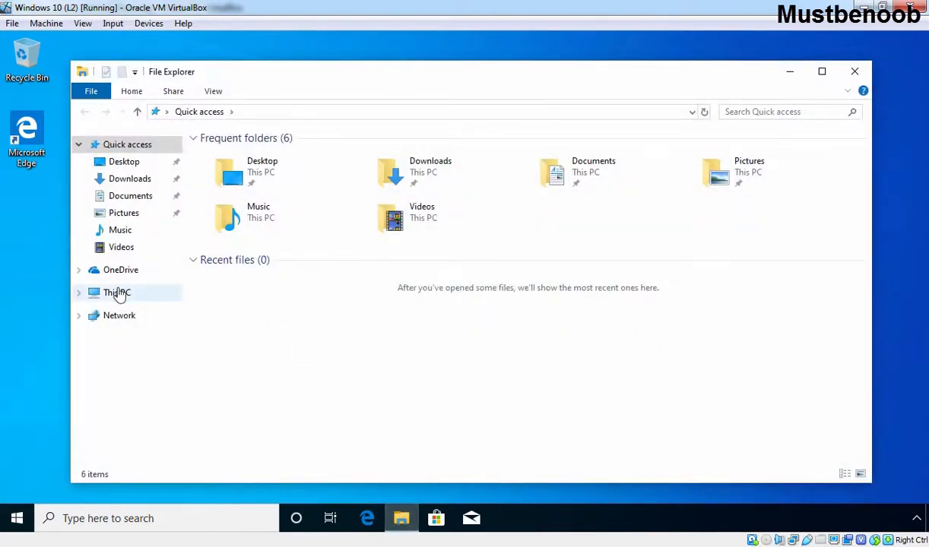
pyautogui.click(117, 292)
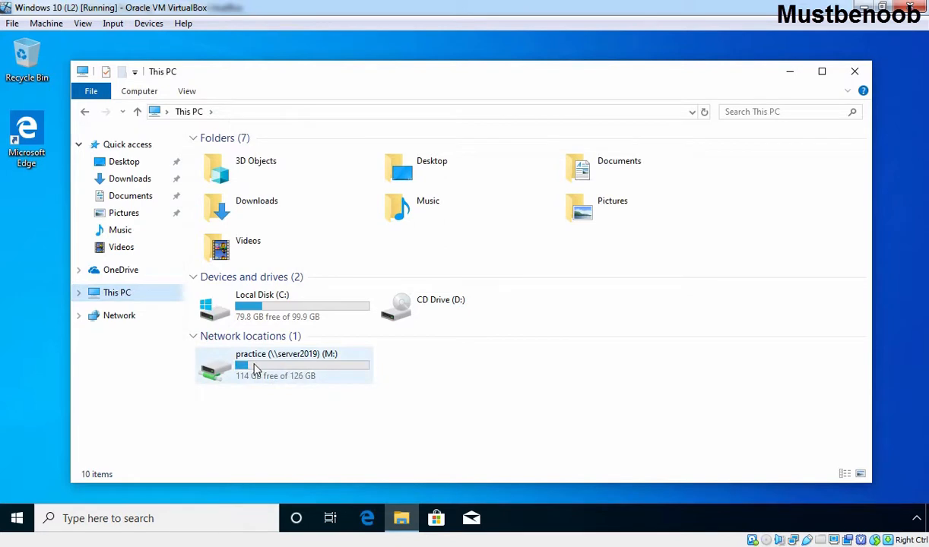
pyautogui.click(282, 365)
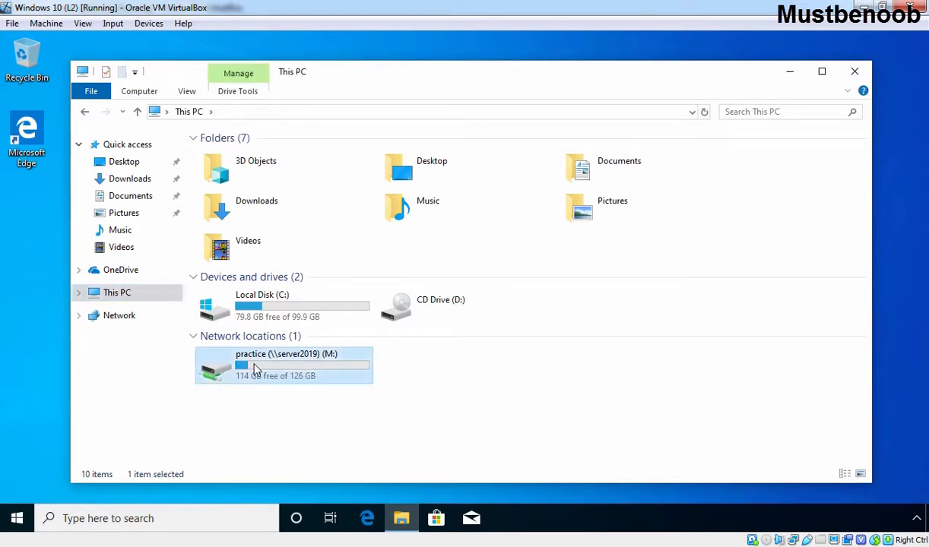
pyautogui.doubleClick(283, 365)
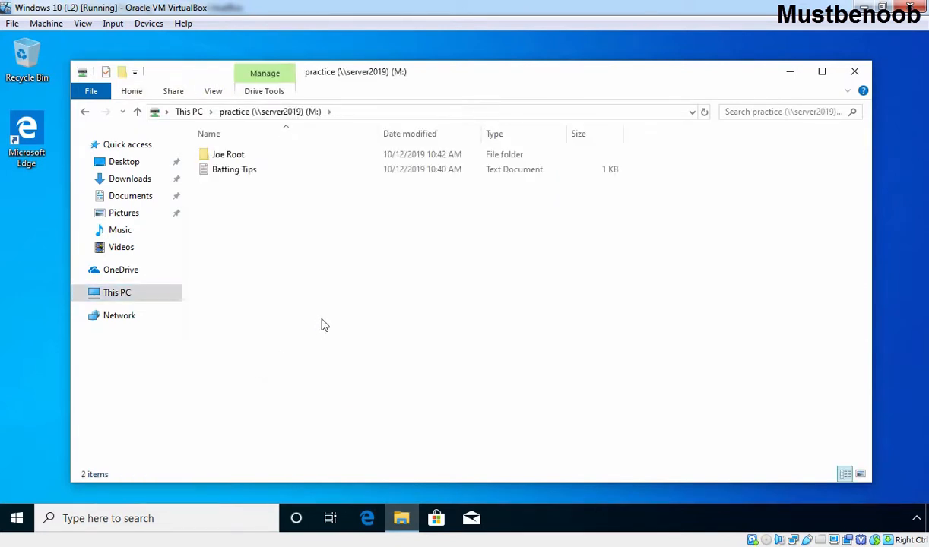